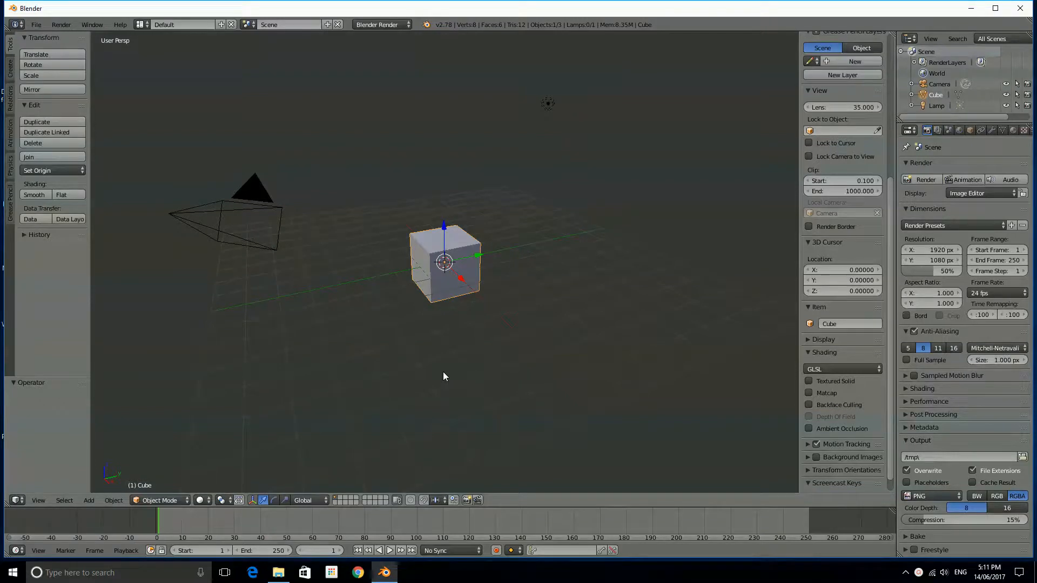
# Enable Screencast Keys display and delete the default cube, leaving the camera and lamp.
pyautogui.moveTo(443, 377); pyautogui.dragTo(489, 365)
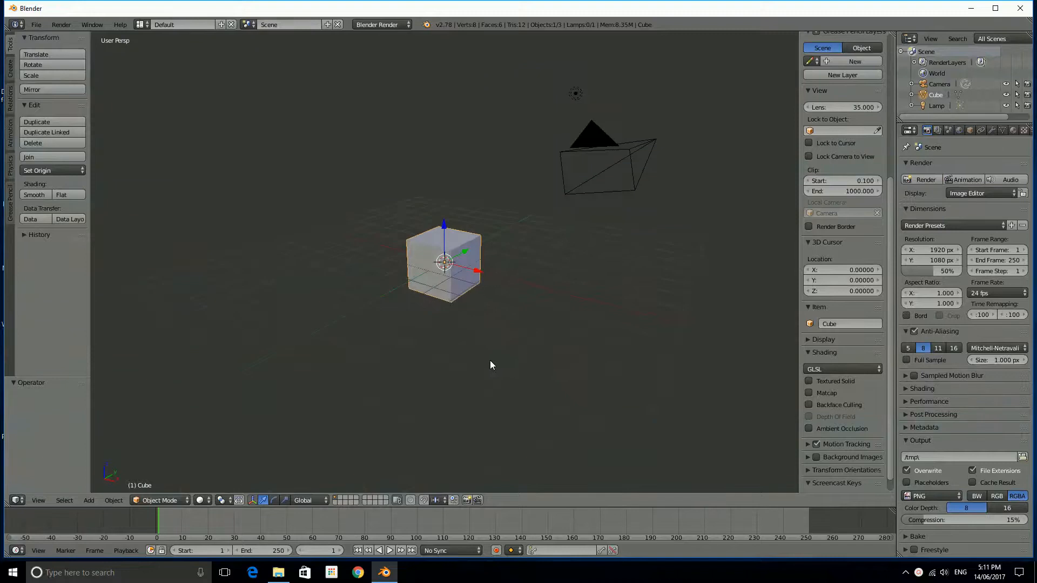
pyautogui.moveTo(491, 364); pyautogui.dragTo(442, 384)
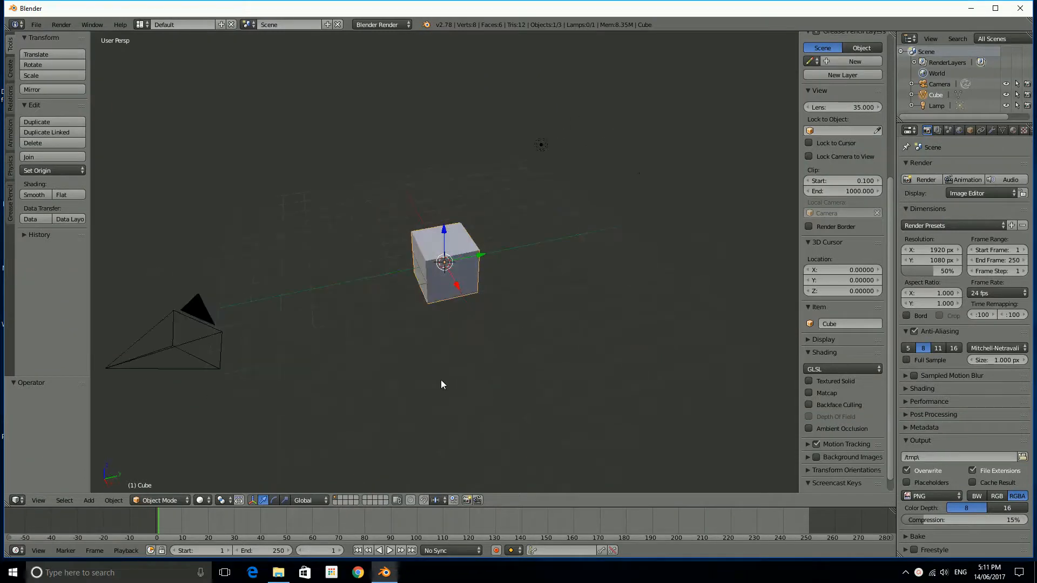
pyautogui.moveTo(399, 313)
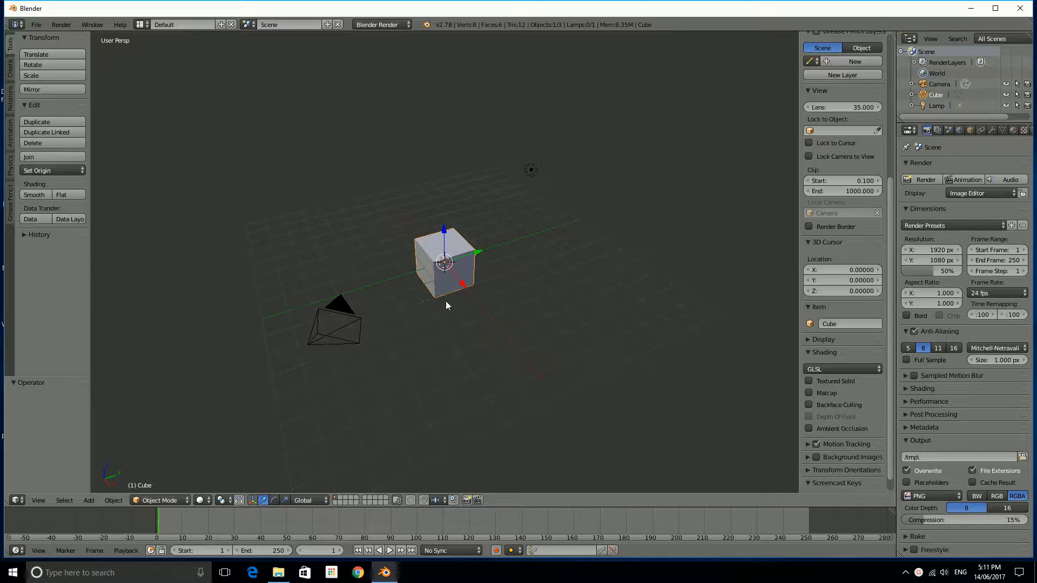
pyautogui.scroll(-3)
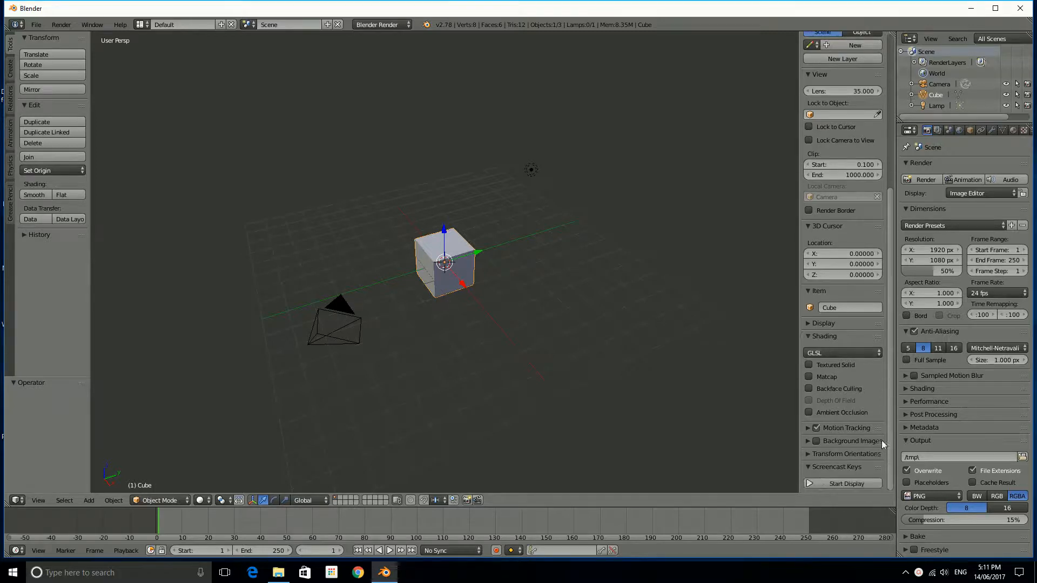
pyautogui.click(841, 484)
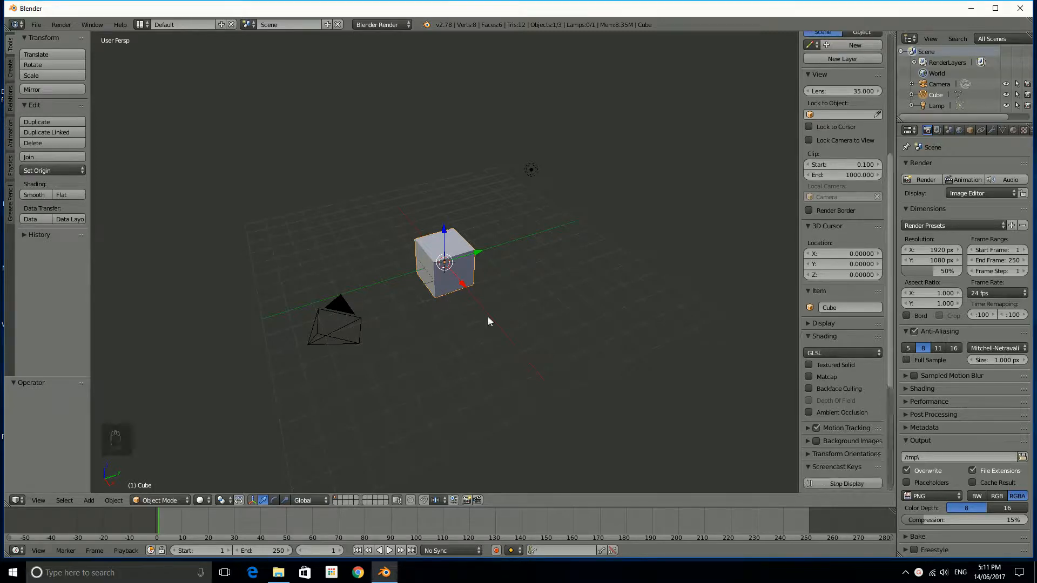
pyautogui.press('Delete')
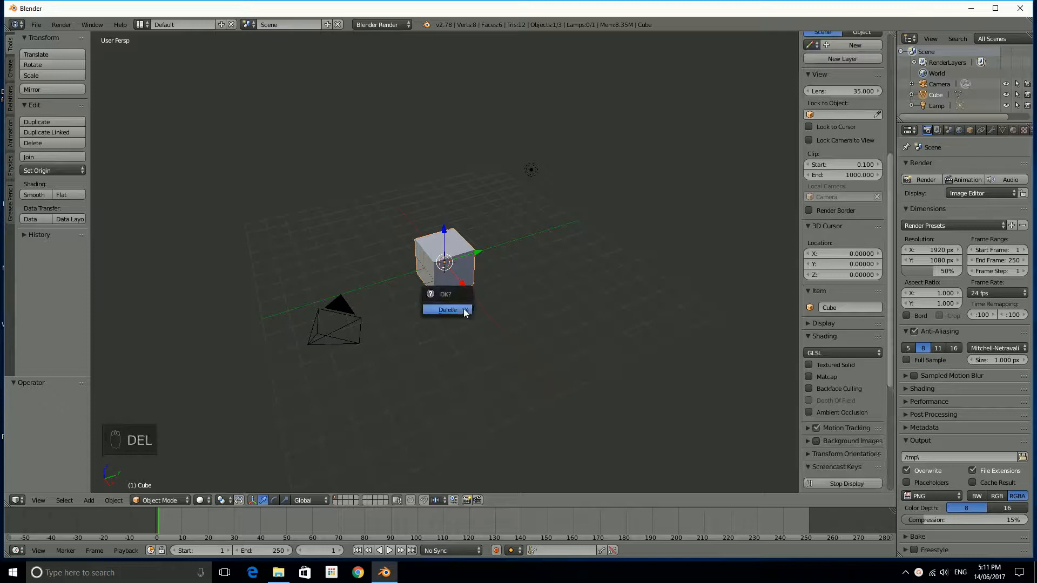
pyautogui.click(448, 310)
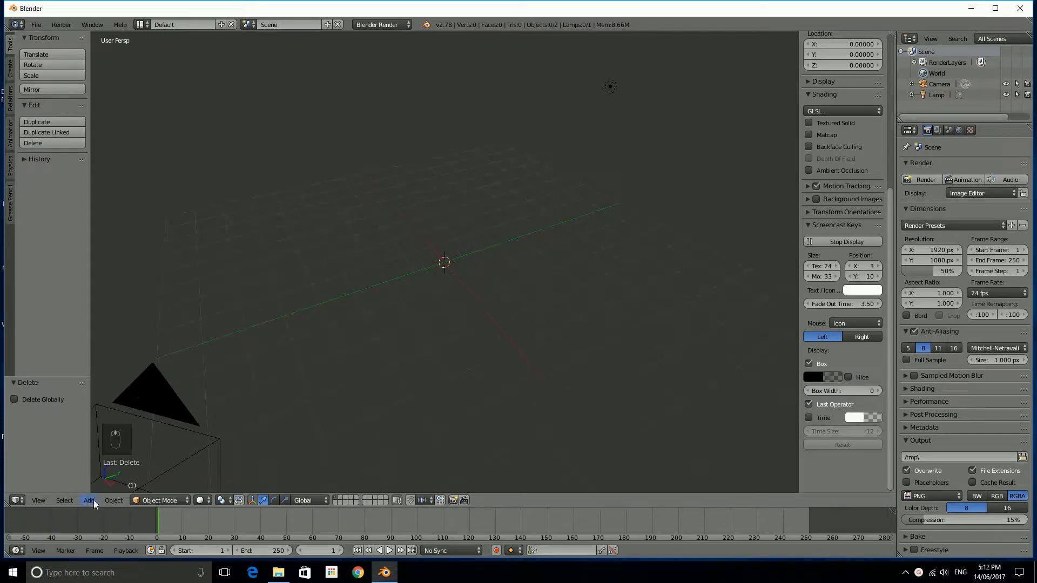
# Add a cylinder mesh at the scene centre and lower its Vertices to 8.
pyautogui.click(88, 500)
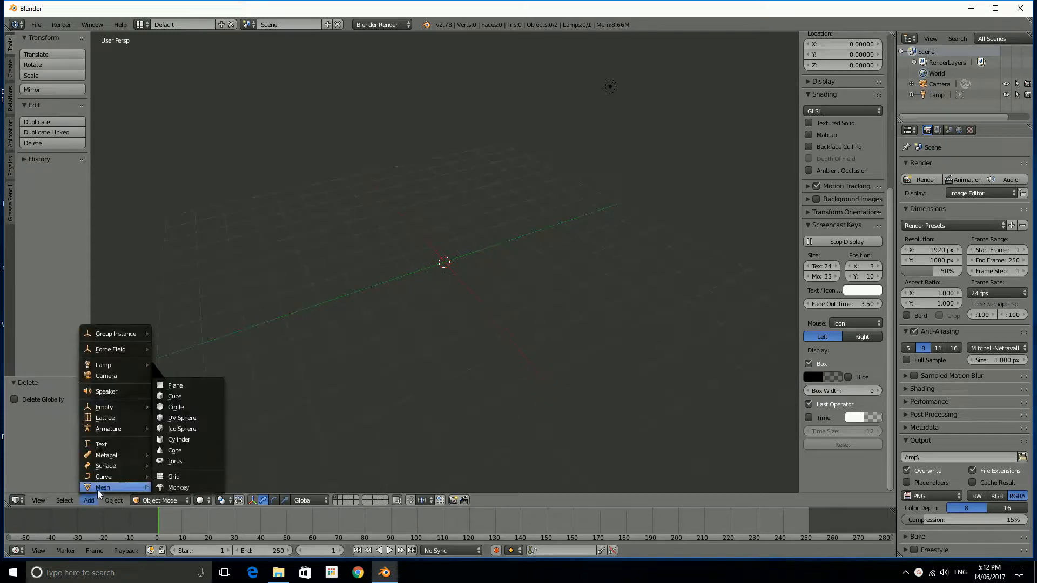
pyautogui.moveTo(179, 439)
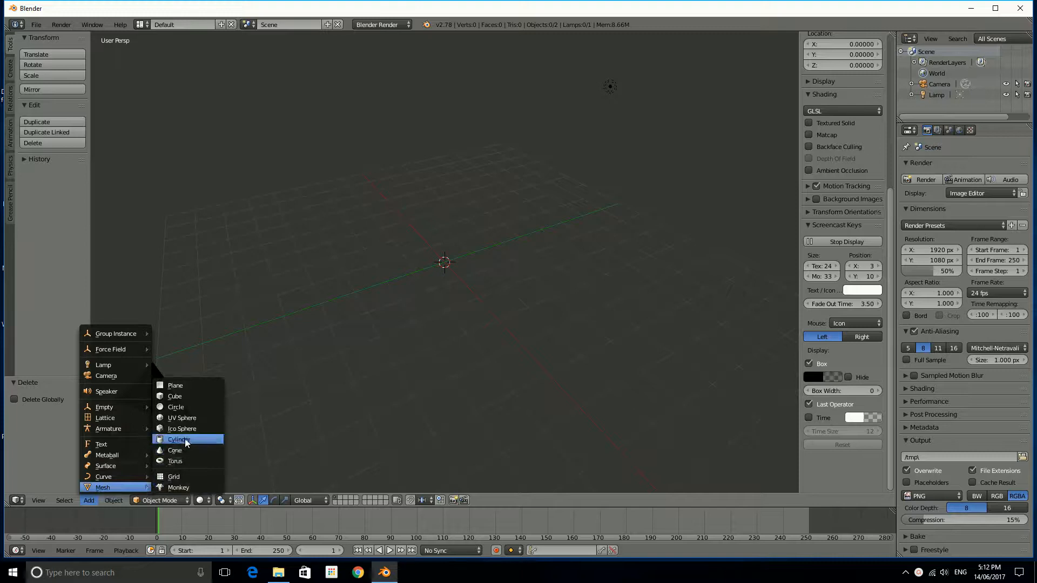
pyautogui.click(178, 439)
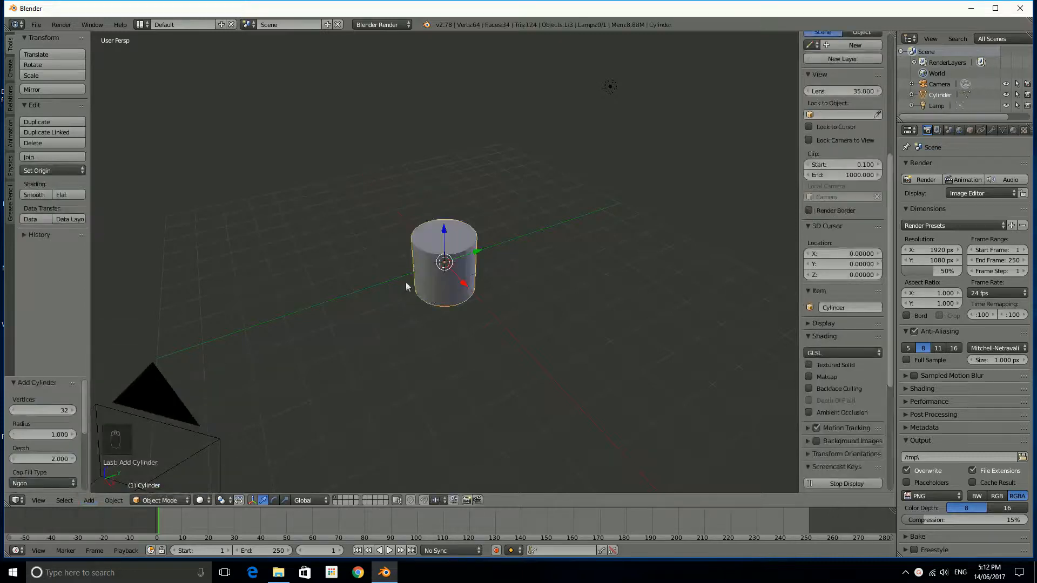
pyautogui.moveTo(429, 278)
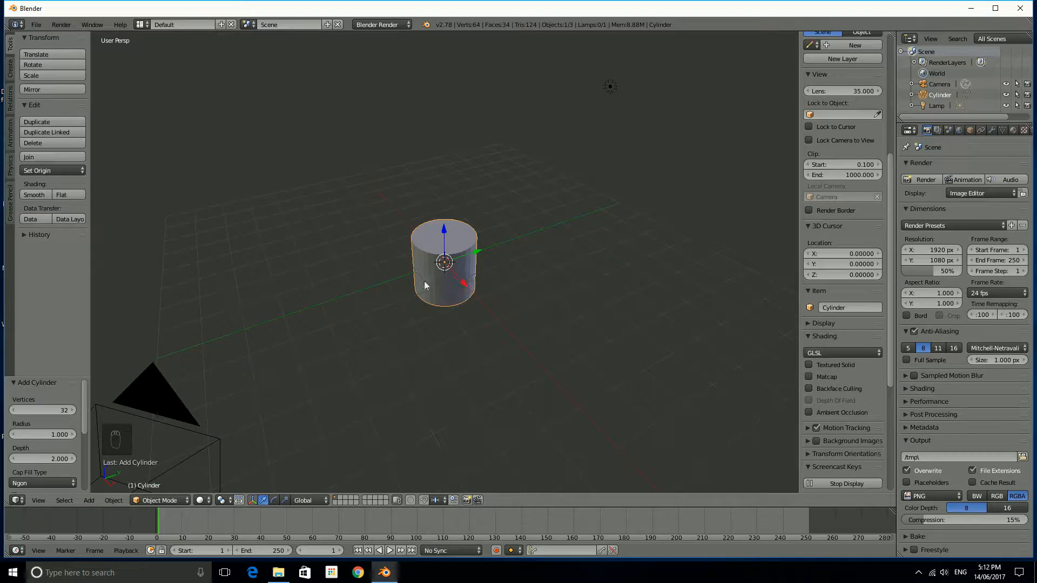
pyautogui.moveTo(403, 261)
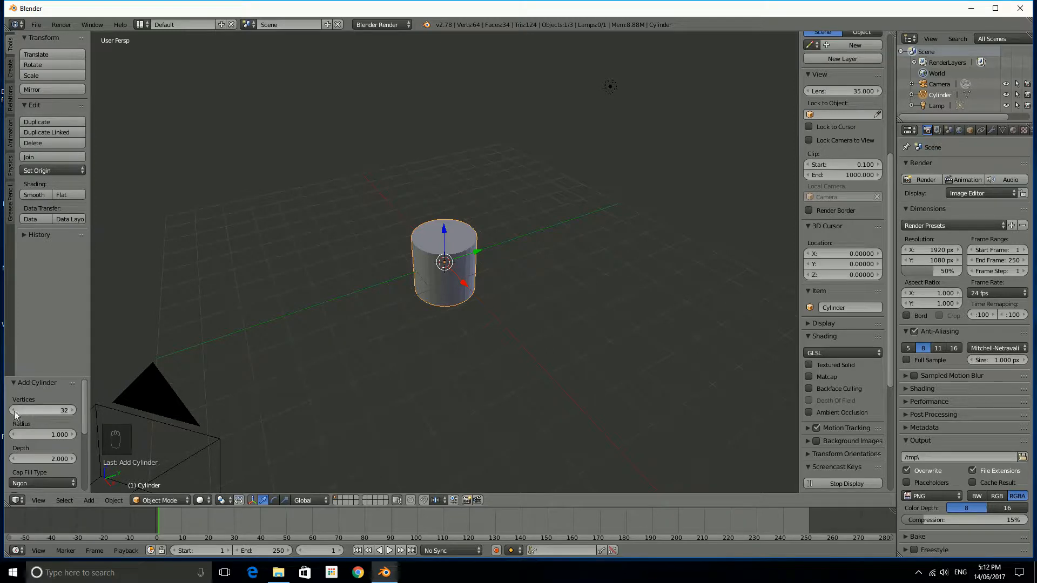
pyautogui.click(42, 410)
pyautogui.write('8')
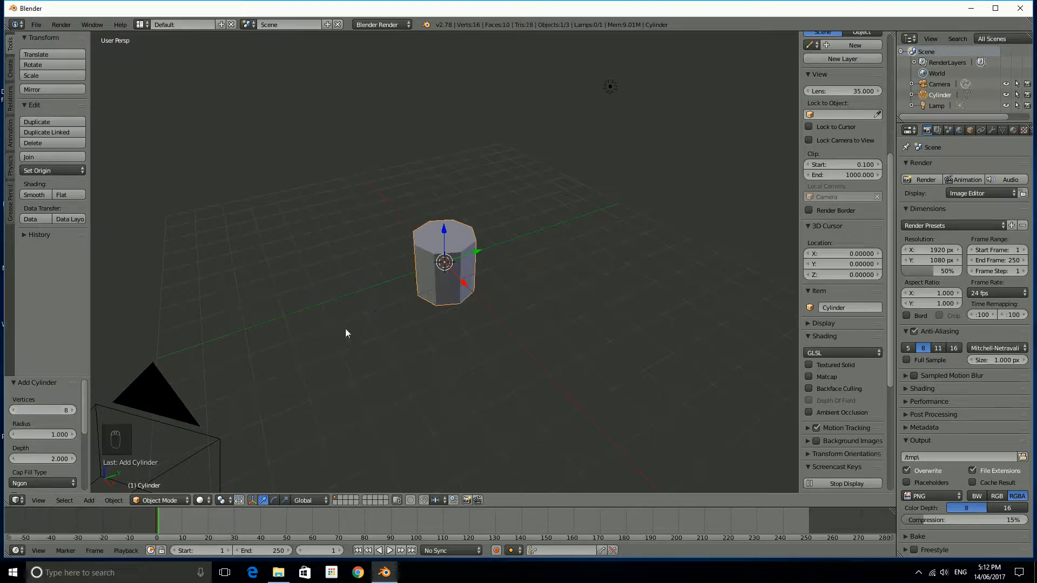
pyautogui.moveTo(324, 407)
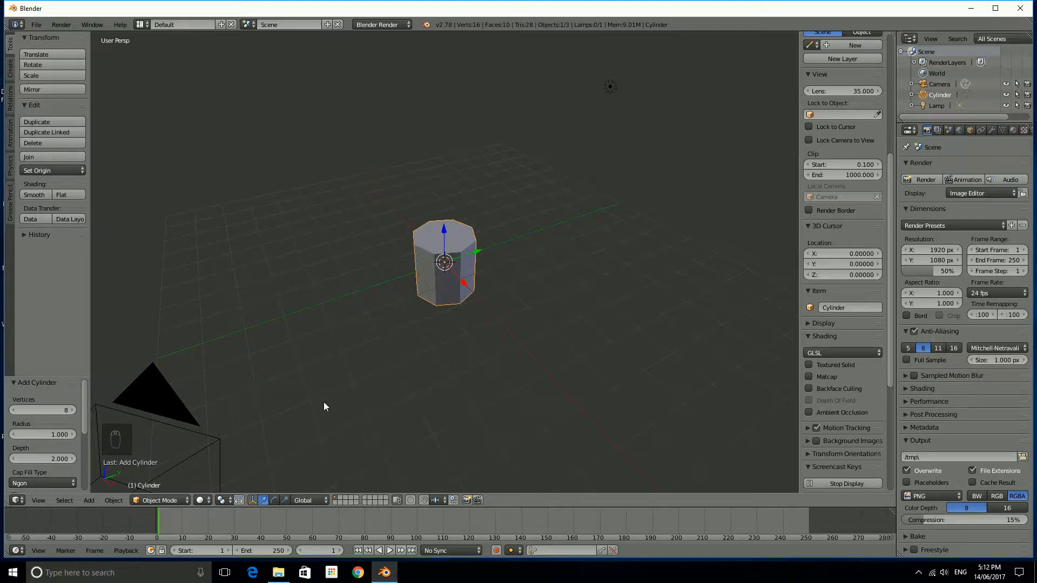
pyautogui.moveTo(184, 505)
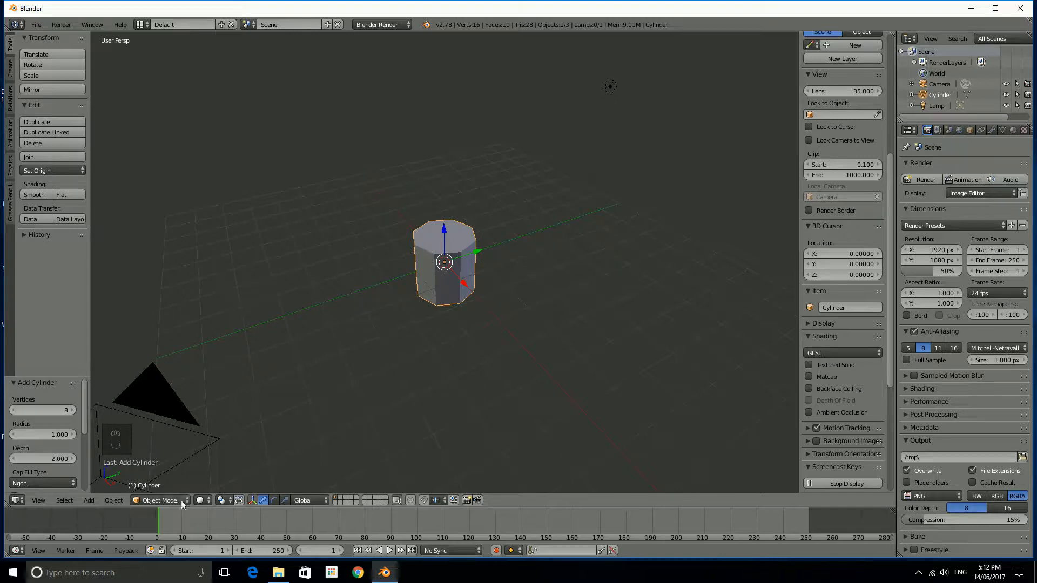
# Enter Edit Mode on the octagonal cylinder to flatten it into a low disc.
pyautogui.click(159, 500)
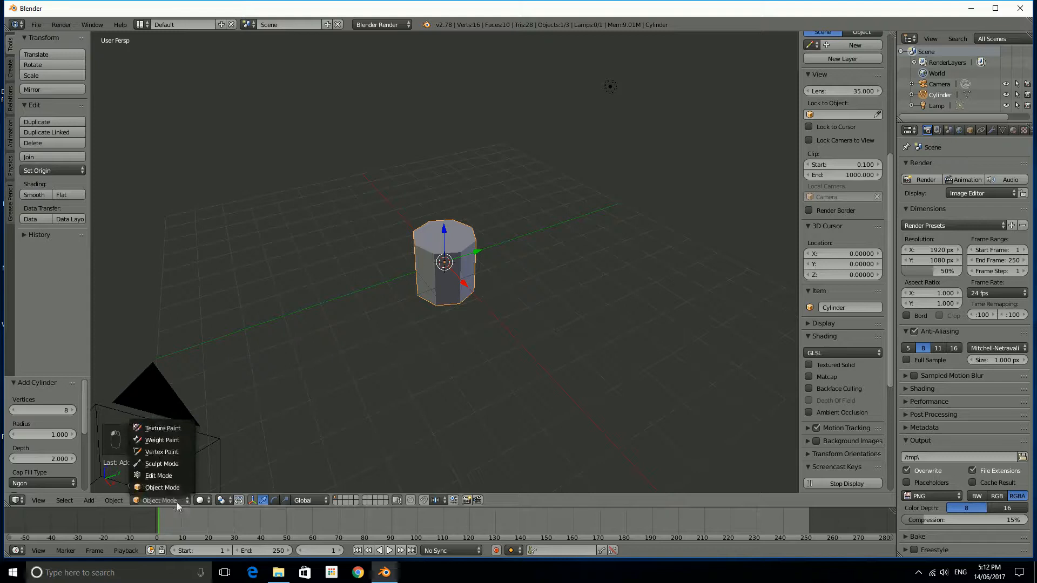
pyautogui.moveTo(159, 475)
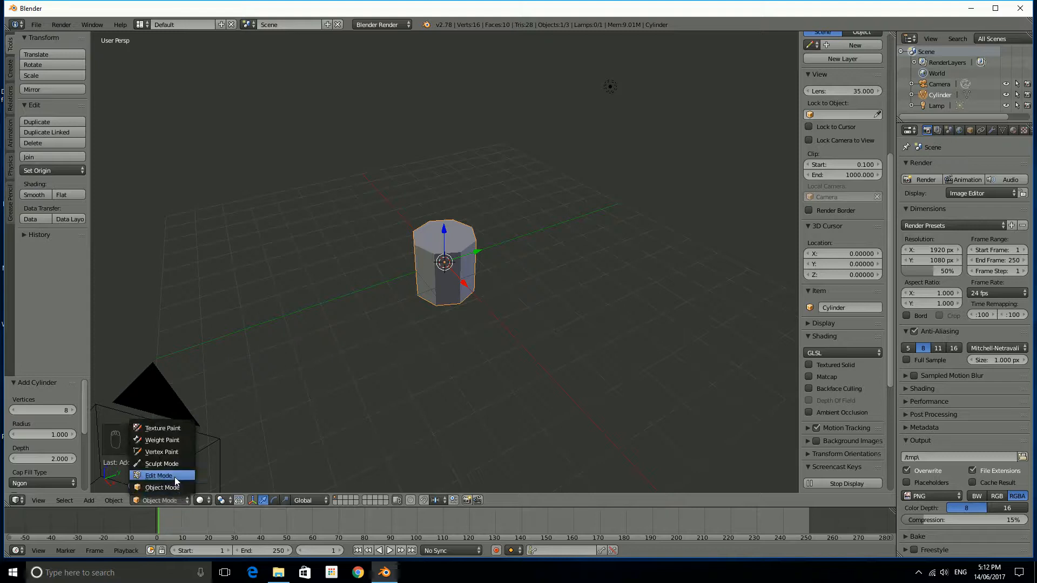
pyautogui.click(158, 476)
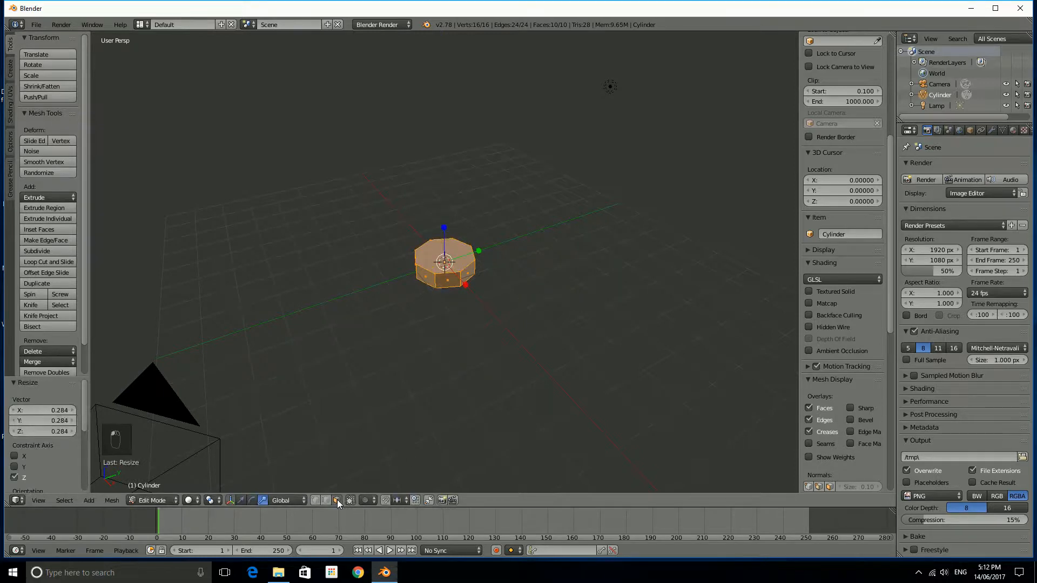
pyautogui.moveTo(337, 500)
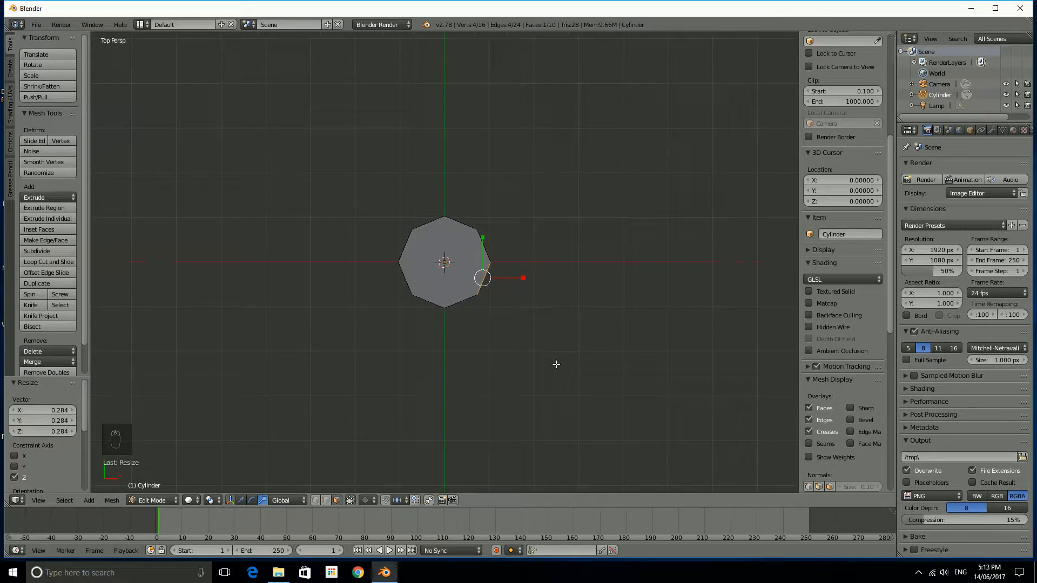
pyautogui.moveTo(645, 296)
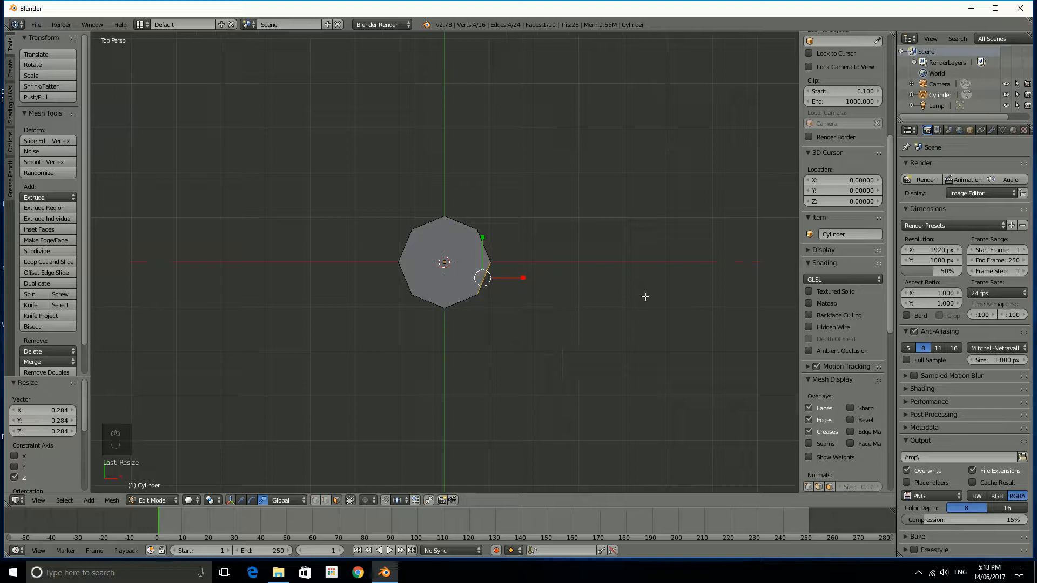
pyautogui.moveTo(499, 325)
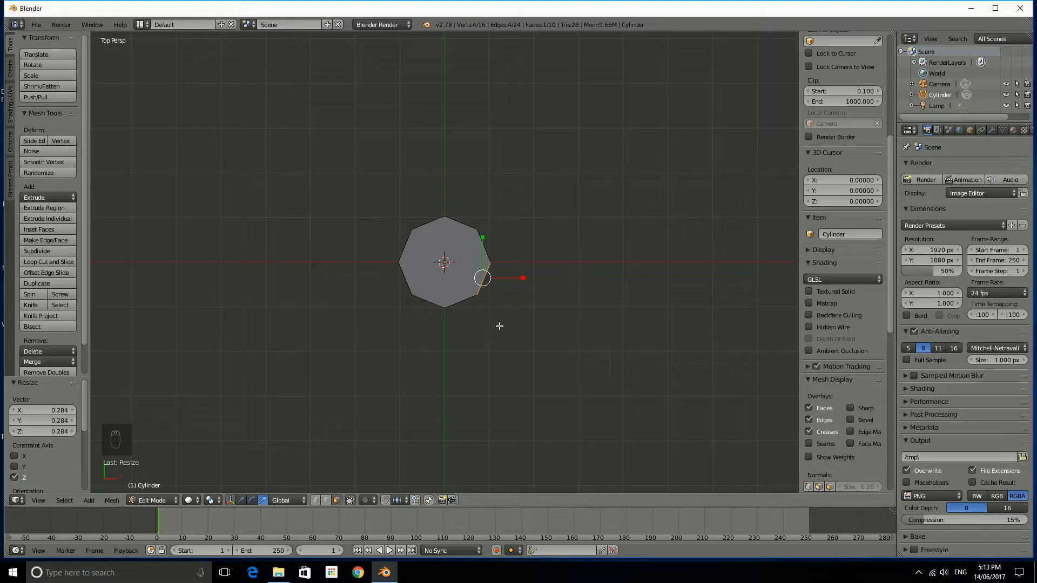
# Extrude one side face of the disc outward as the first leg segment.
pyautogui.press('e')
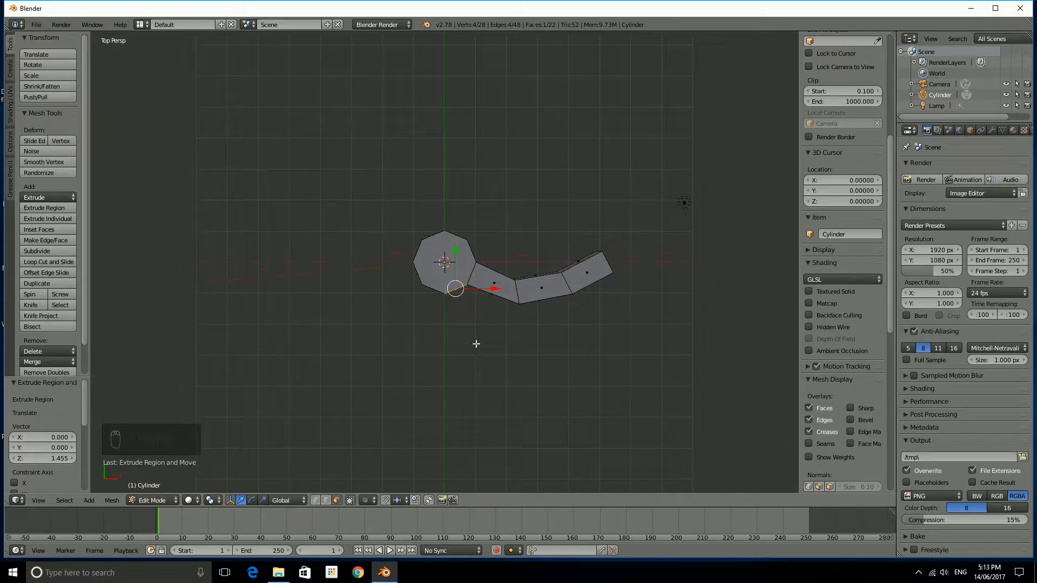
# Extrude a neighbouring side face into a second leg, rotating each segment to bend it downward.
pyautogui.press('e')
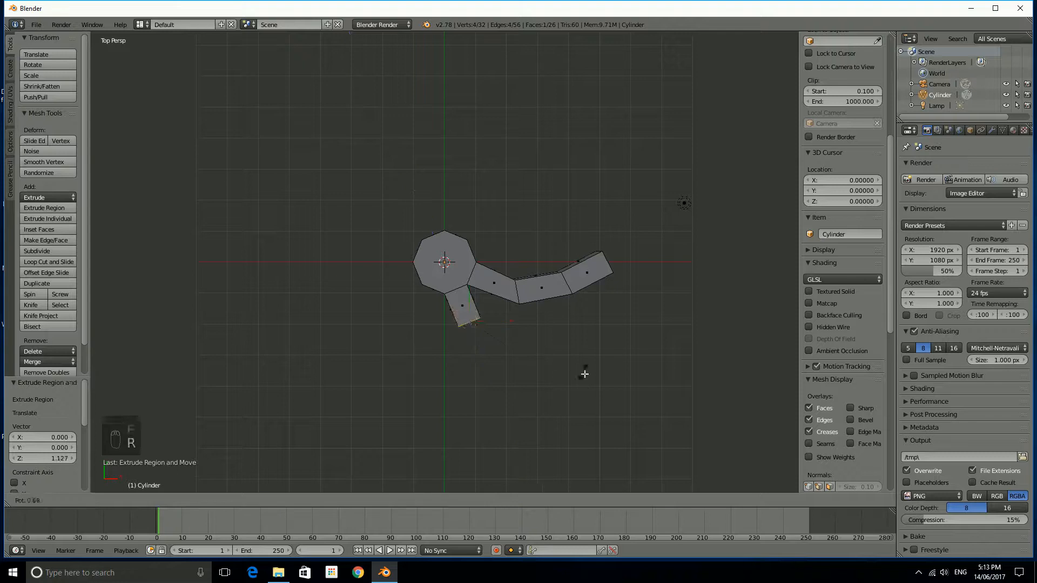
pyautogui.press('r')
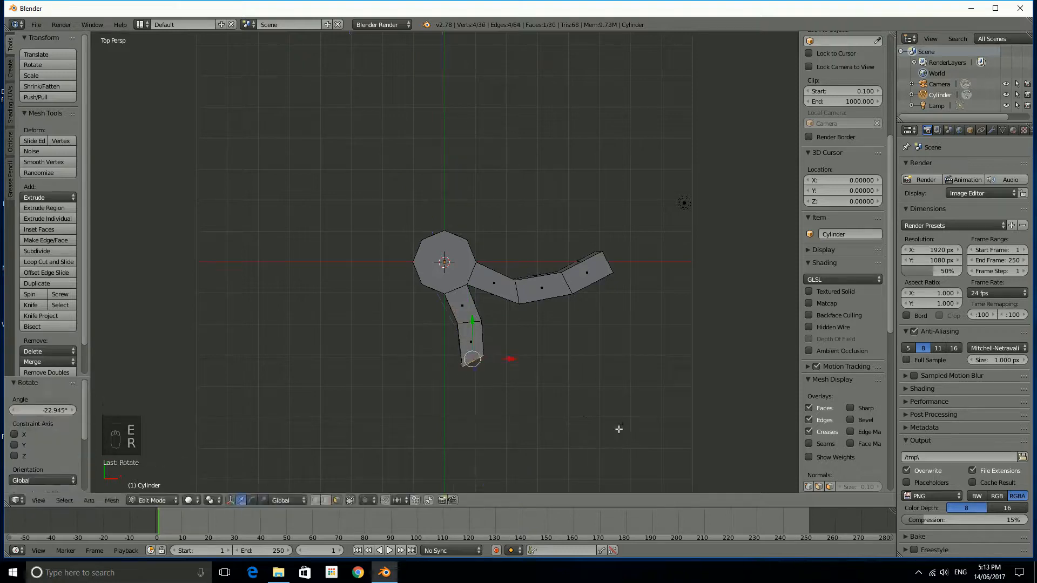
pyautogui.moveTo(472, 358); pyautogui.dragTo(639, 452)
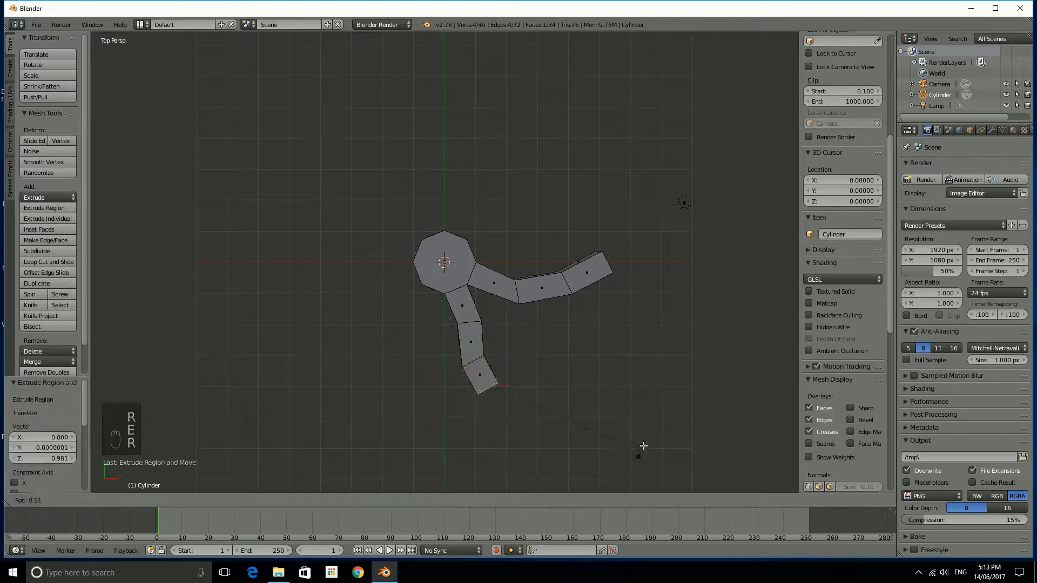
pyautogui.press('r')
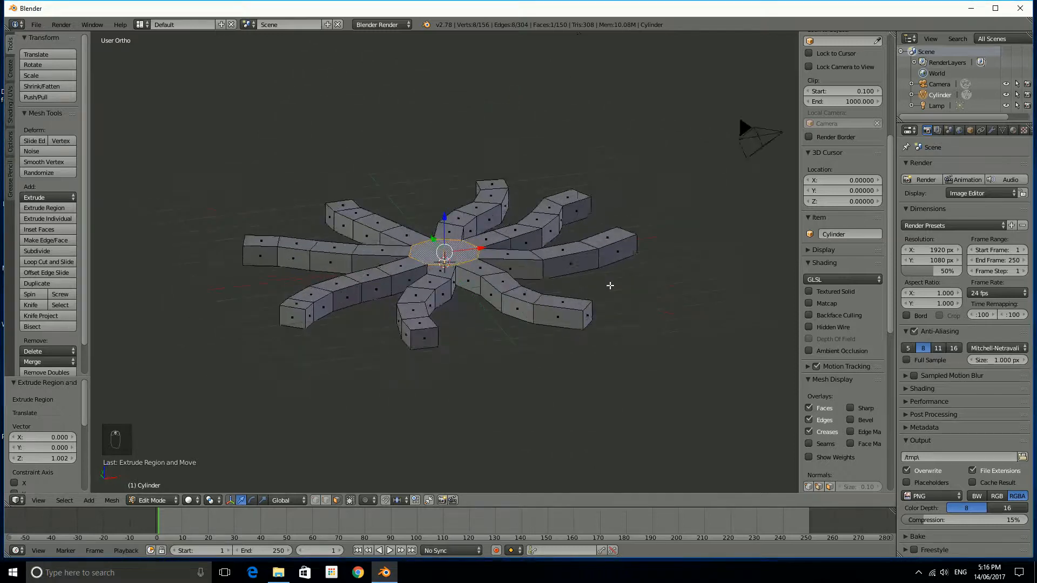
# Lengthen the leg ends, then undo the stray extra extrusion on the front leg.
pyautogui.press('NUMPAD_5')
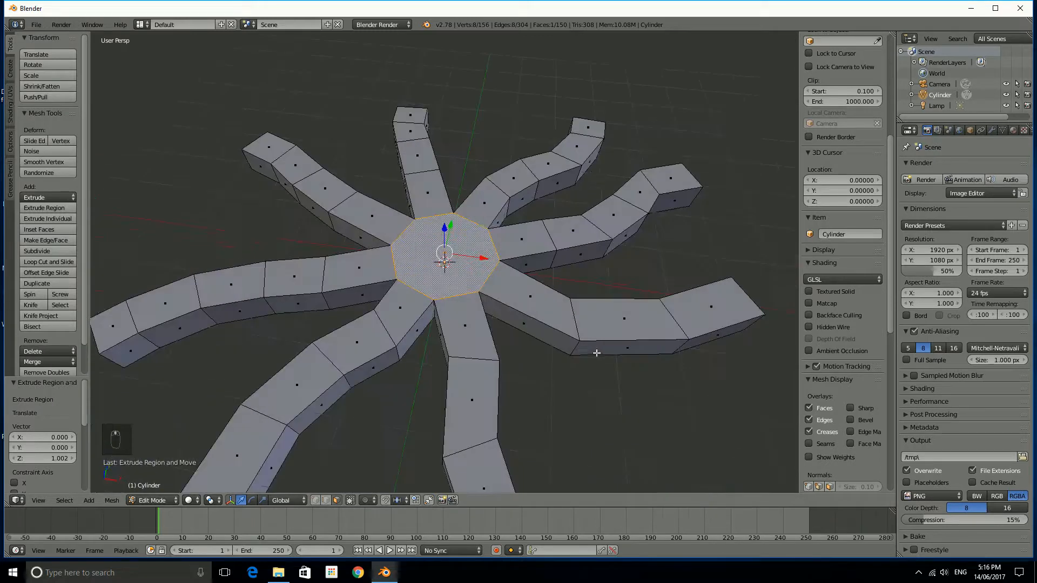
pyautogui.moveTo(547, 186)
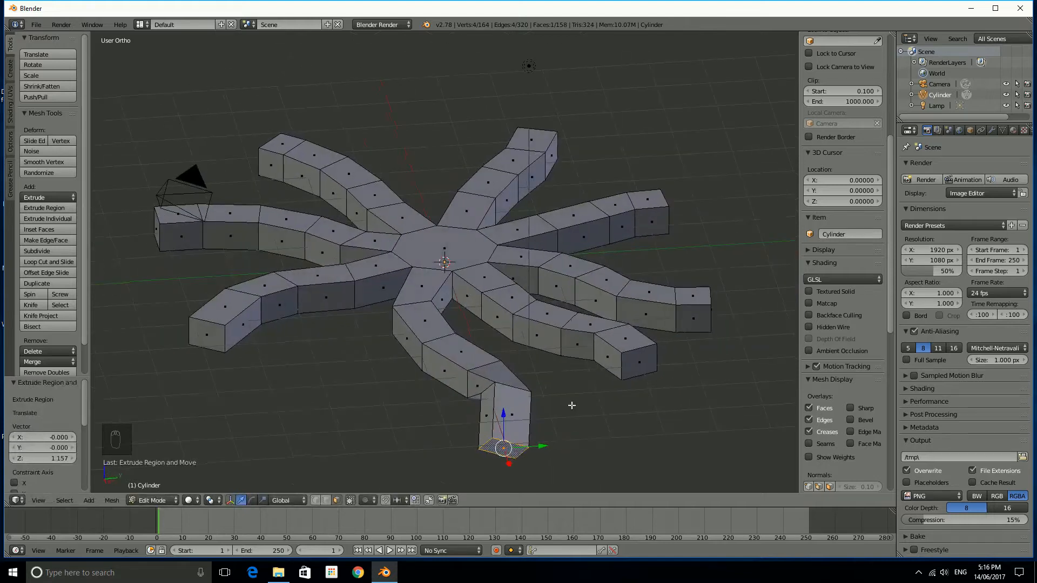
pyautogui.press('ctrl+z')
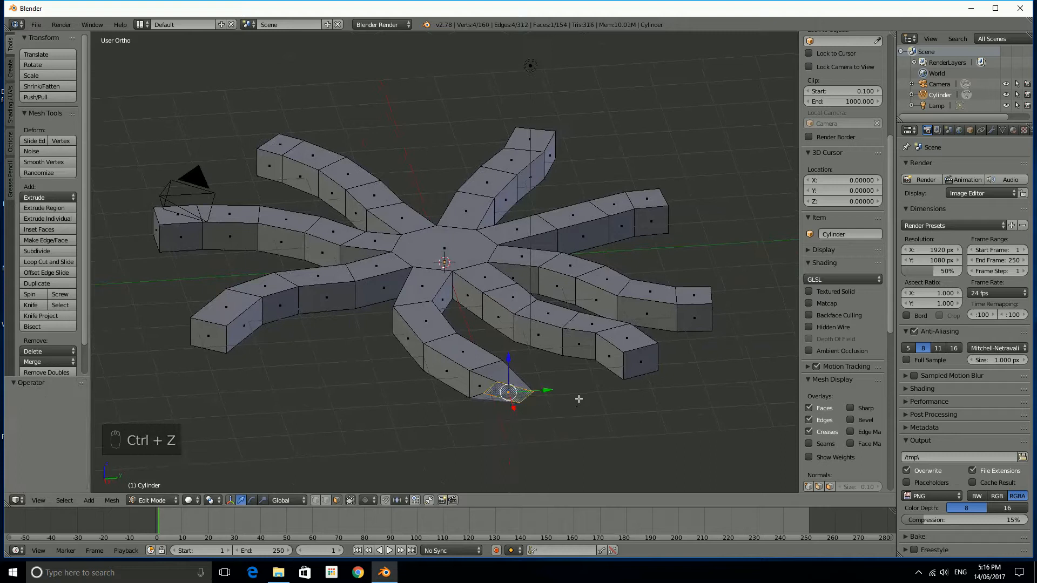
pyautogui.press('ctrl+z')
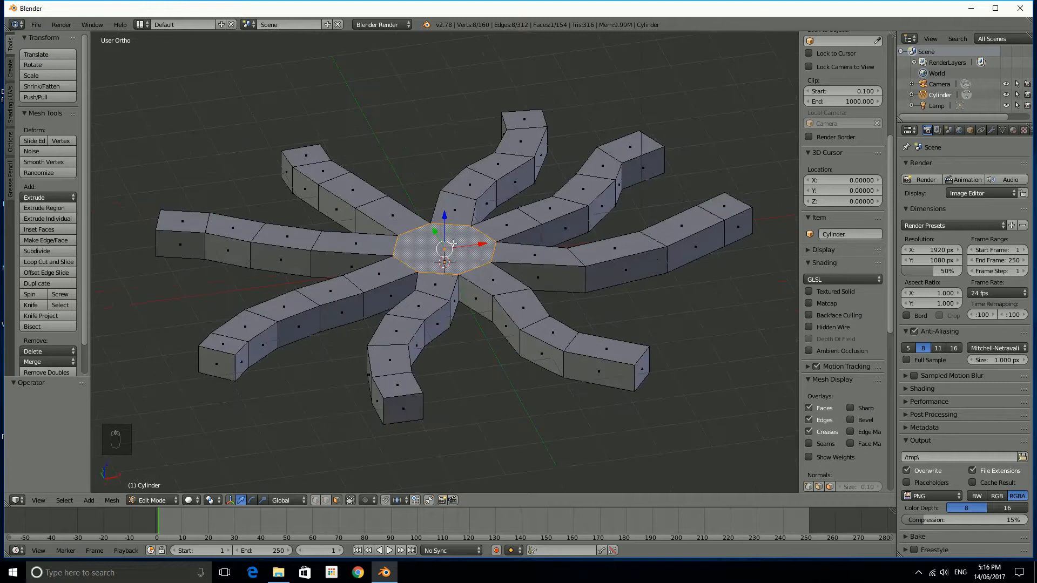
pyautogui.moveTo(535, 307)
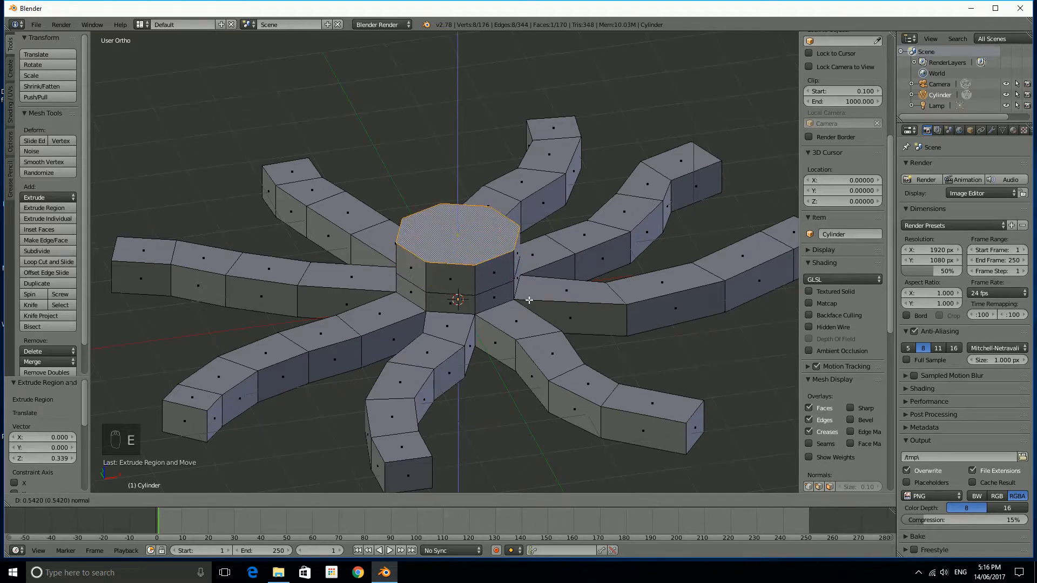
# Extrude the central top face upward, widen it and taper it into a dome head.
pyautogui.press('s')
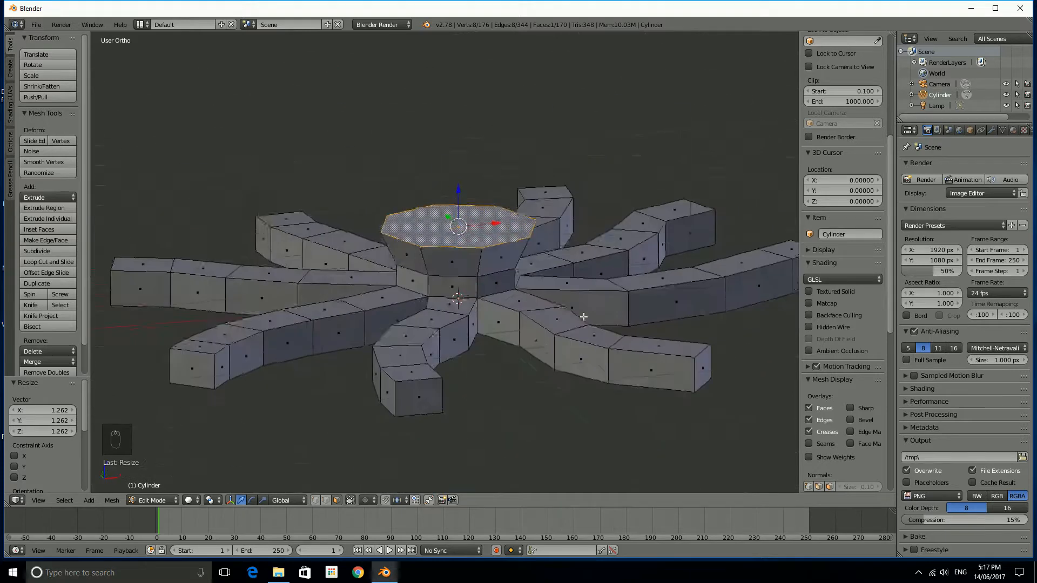
pyautogui.press('e')
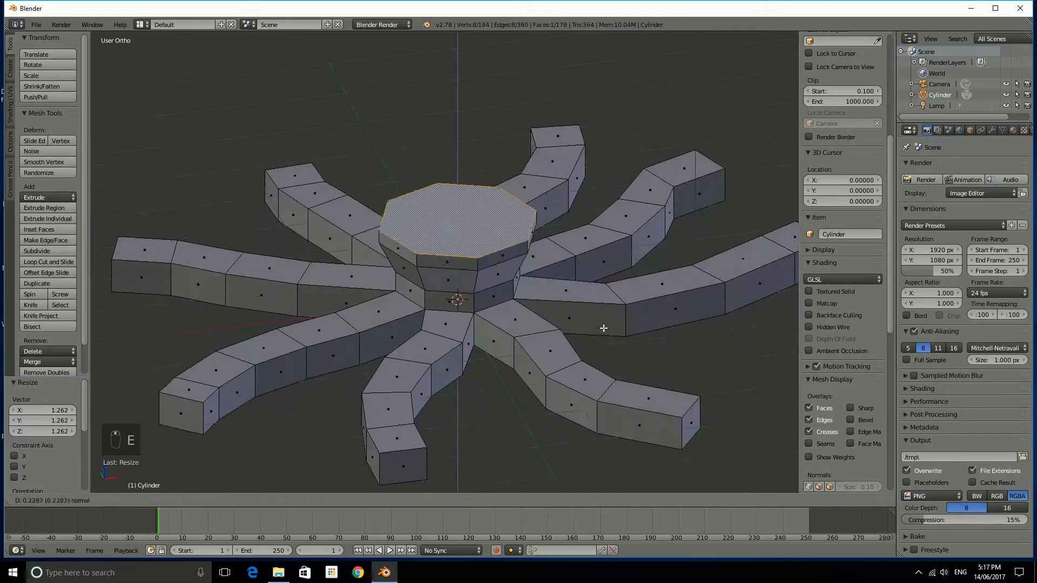
pyautogui.press('e')
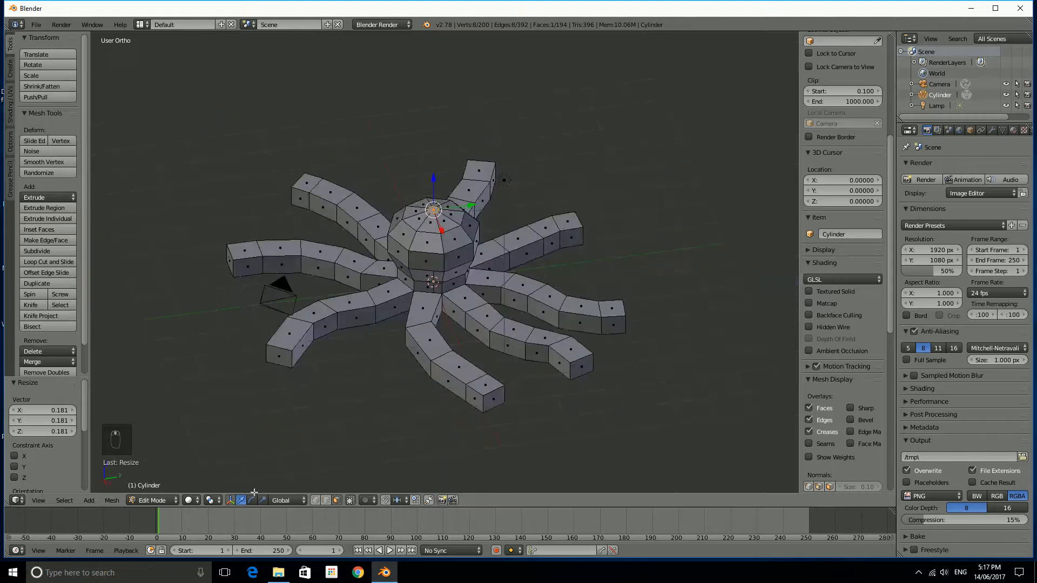
# Return to Object Mode and orbit around the finished octopus.
pyautogui.click(150, 500)
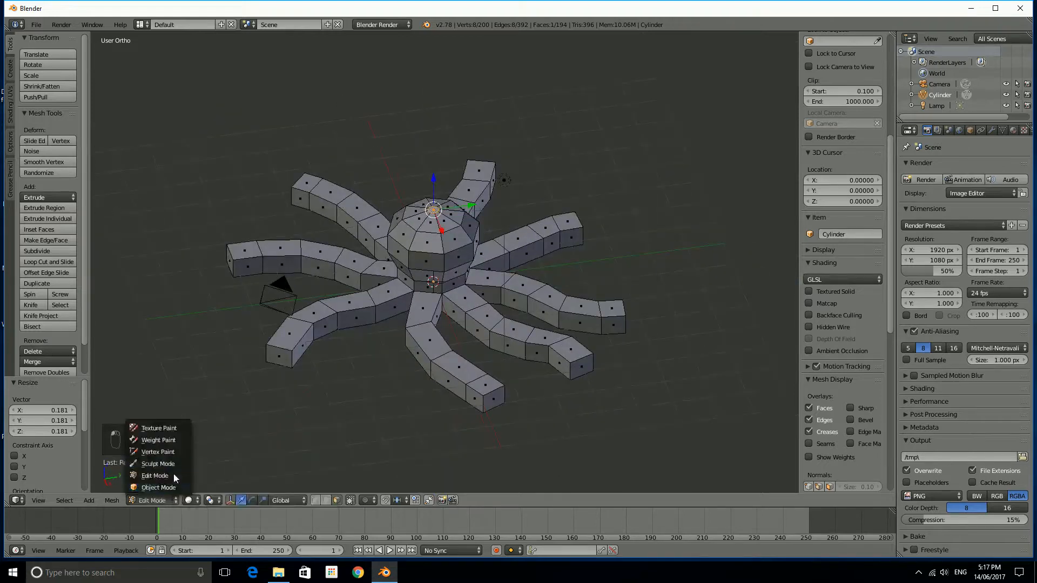
pyautogui.click(157, 487)
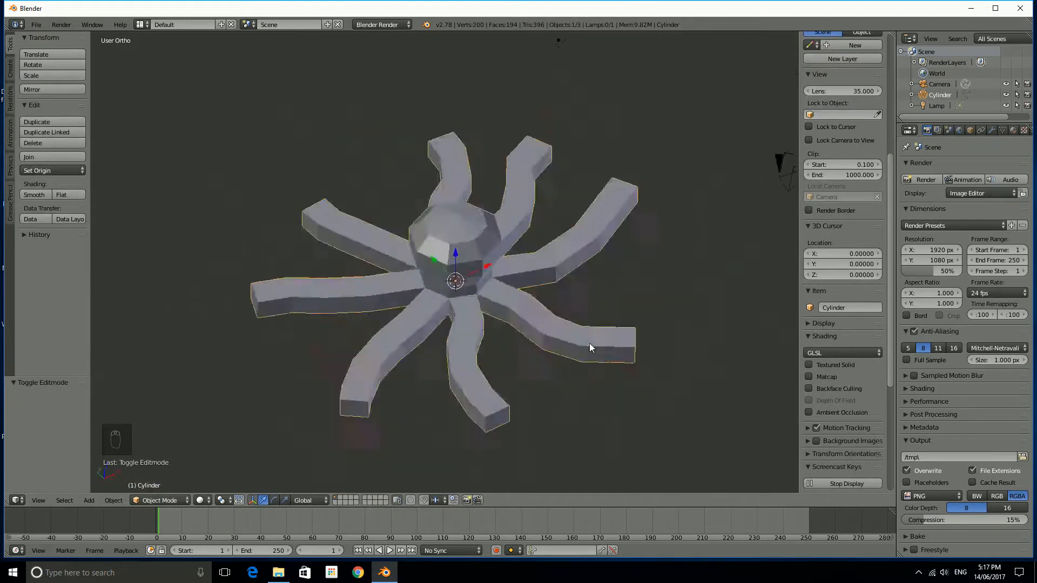
pyautogui.moveTo(591, 349); pyautogui.dragTo(529, 333)
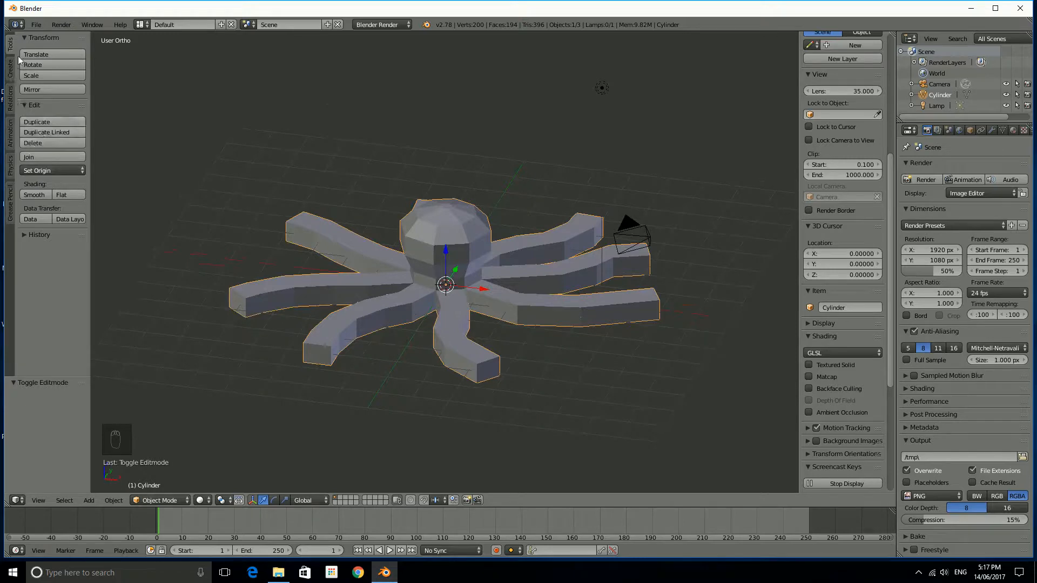
# Apply Smooth shading from the Tool Shelf and inspect the rounded octopus.
pyautogui.click(34, 195)
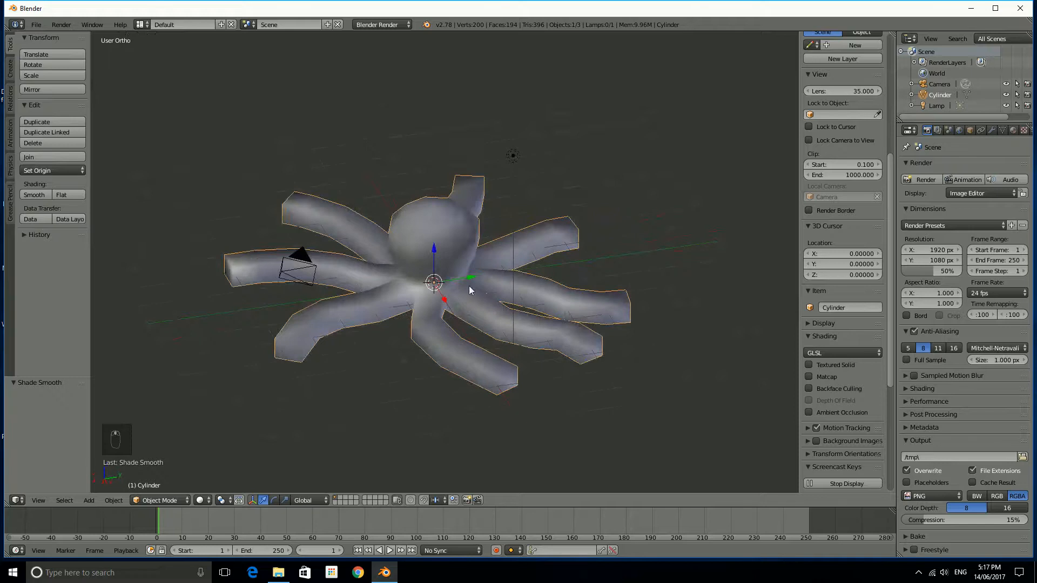
pyautogui.moveTo(469, 290); pyautogui.dragTo(760, 197)
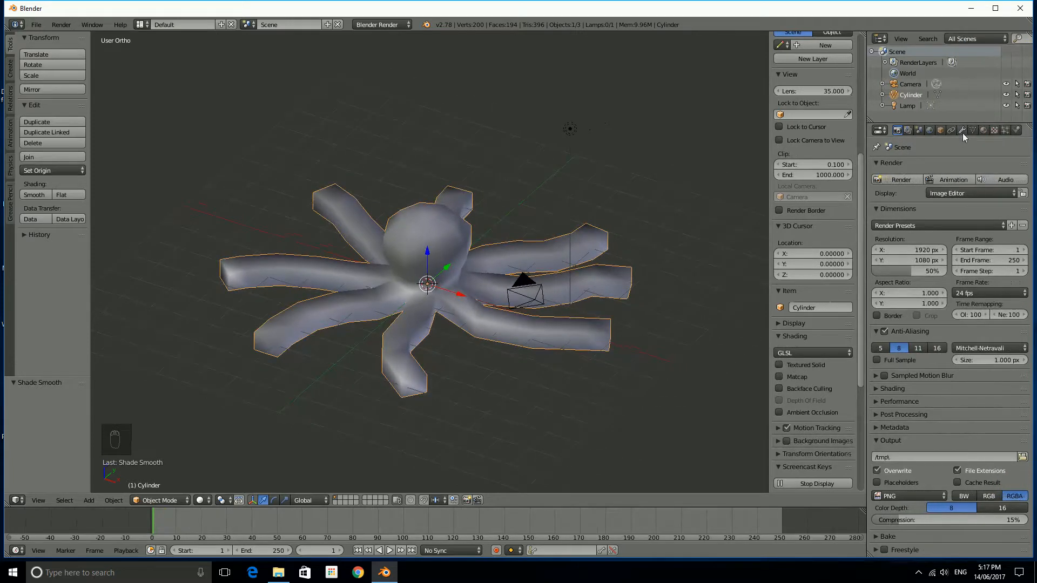
pyautogui.moveTo(964, 130)
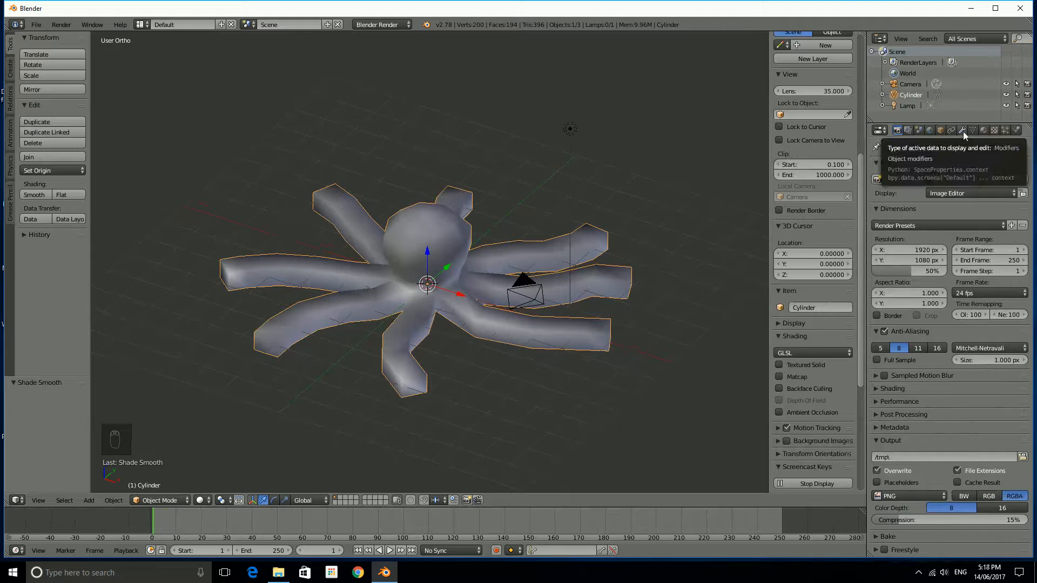
# Add a Subdivision Surface modifier to the octopus from the Modifiers tab.
pyautogui.click(963, 129)
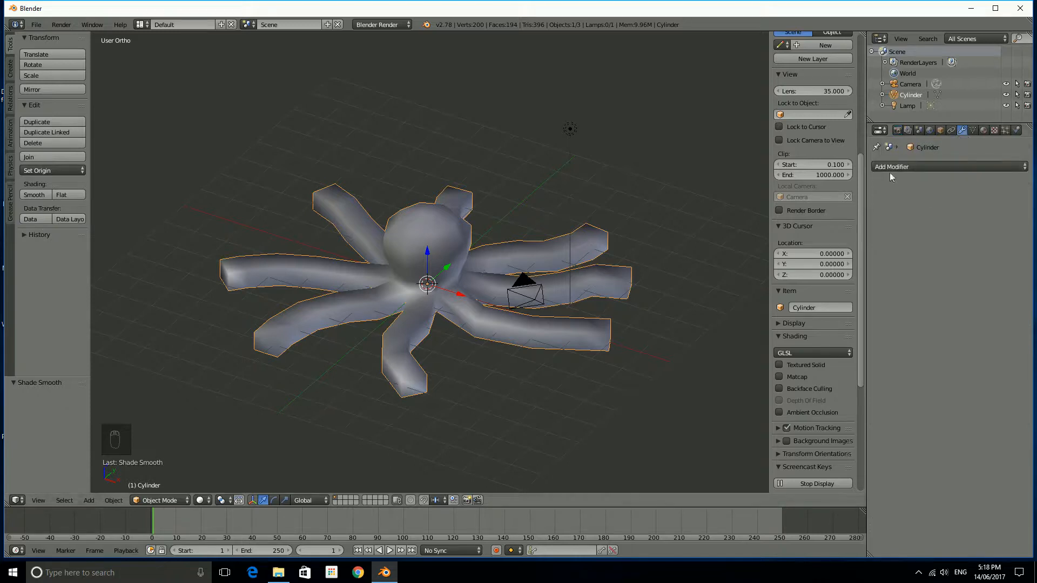
pyautogui.click(891, 166)
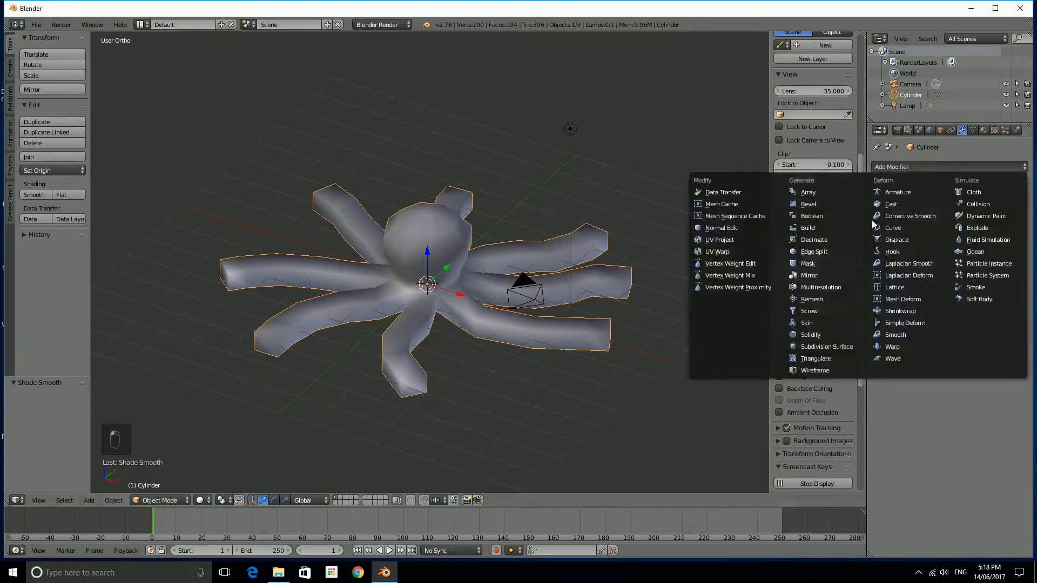
pyautogui.moveTo(824, 347)
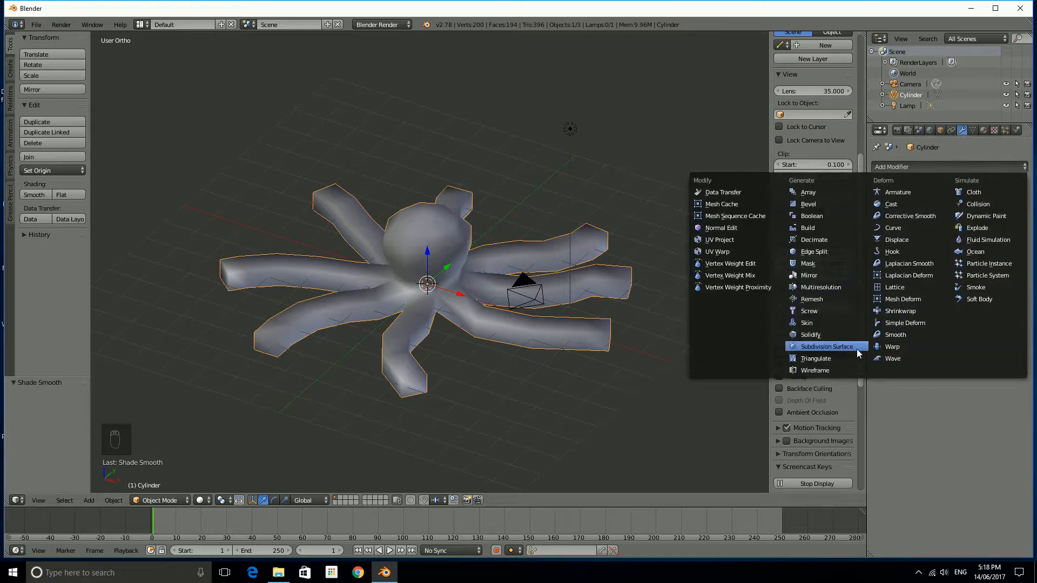
pyautogui.moveTo(857, 349)
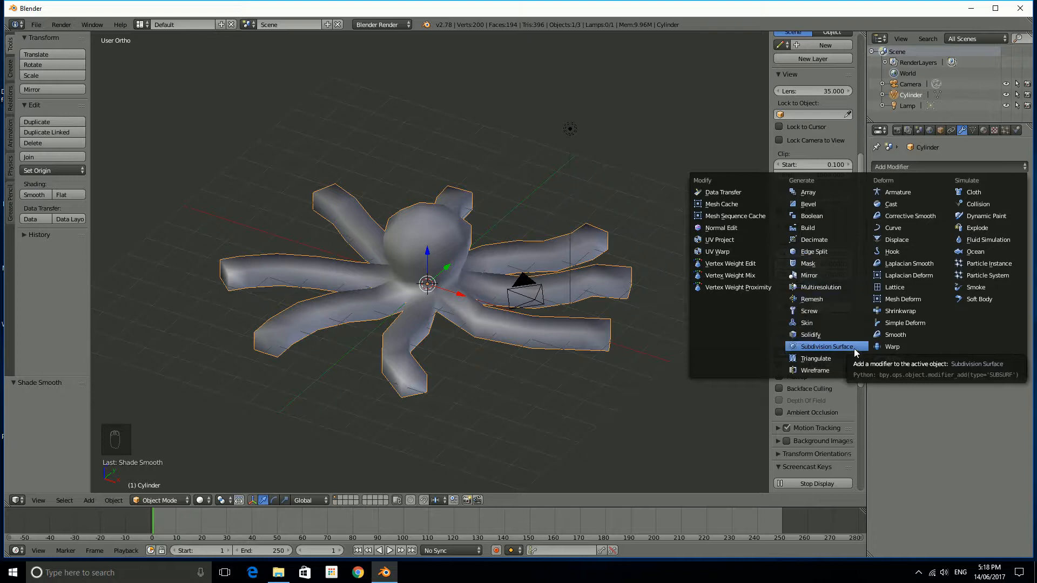
pyautogui.click(825, 347)
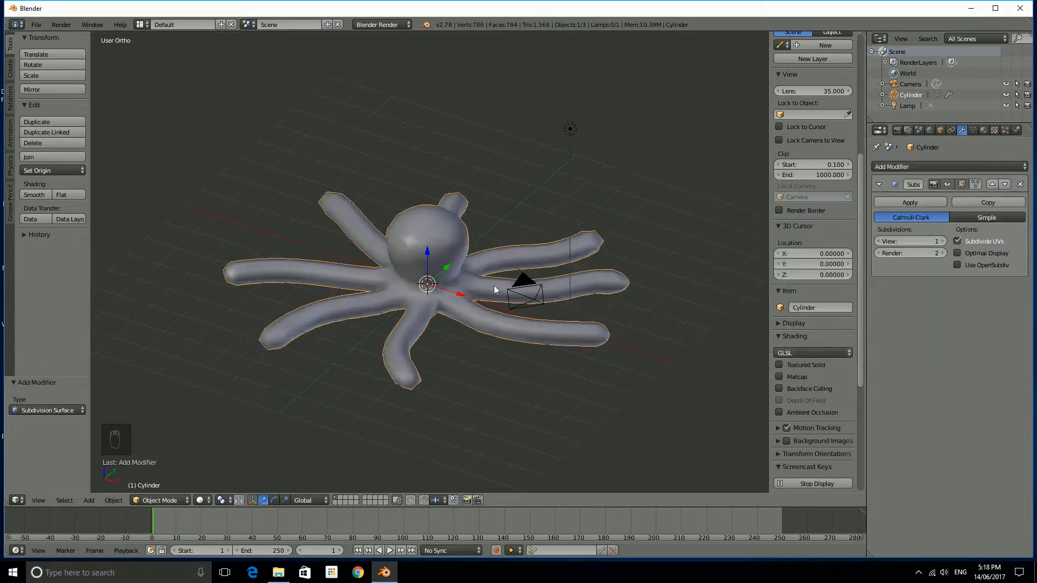
# Orbit around the smoothed octopus, then enter Edit Mode to show its vertex cage.
pyautogui.moveTo(496, 291); pyautogui.dragTo(519, 306)
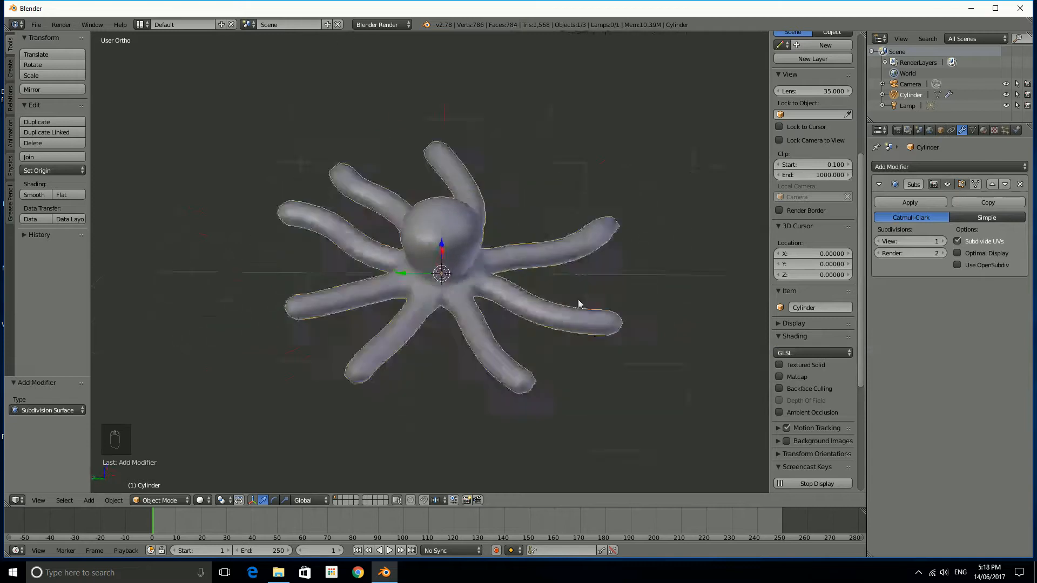
pyautogui.moveTo(579, 305); pyautogui.dragTo(520, 321)
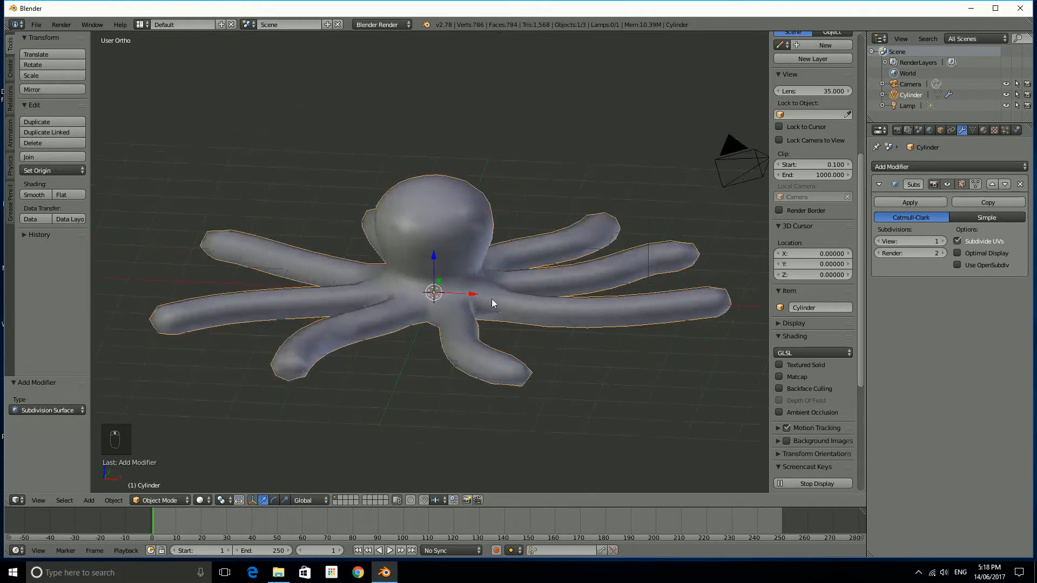
pyautogui.press('Tab')
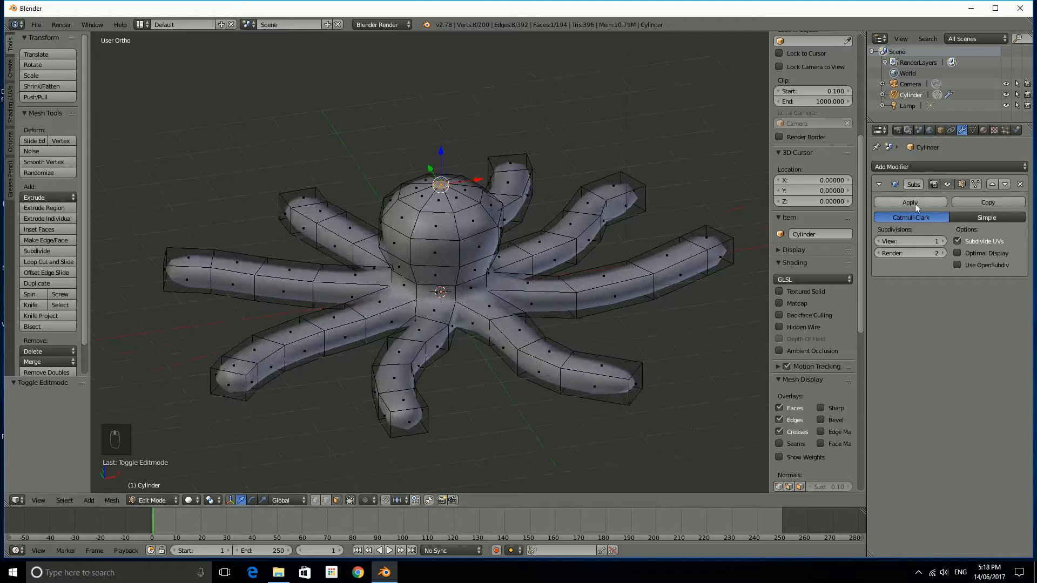
# Return to Object Mode and bring up the Add > Mesh list.
pyautogui.press('Tab')
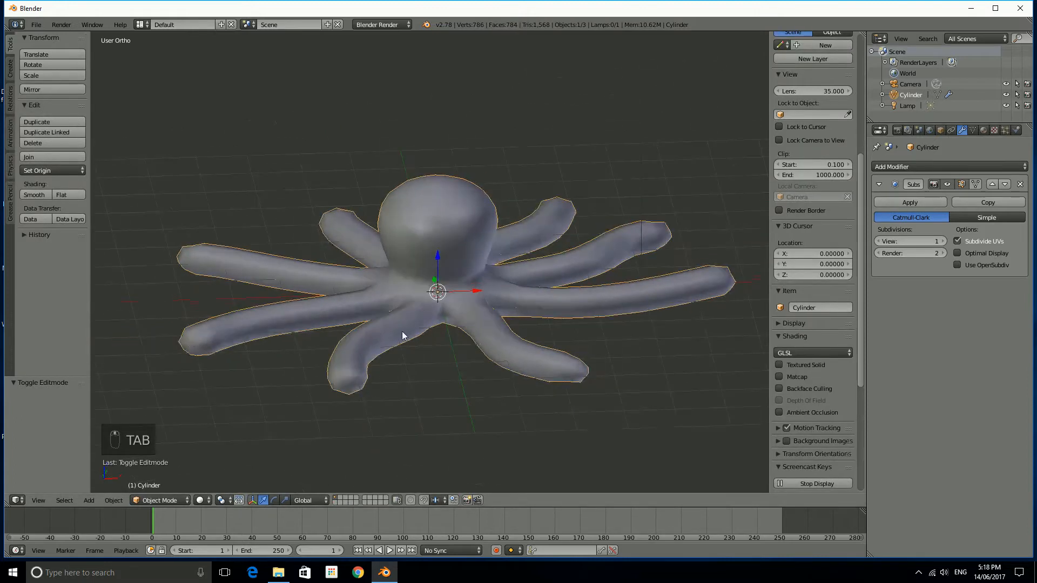
pyautogui.moveTo(658, 340)
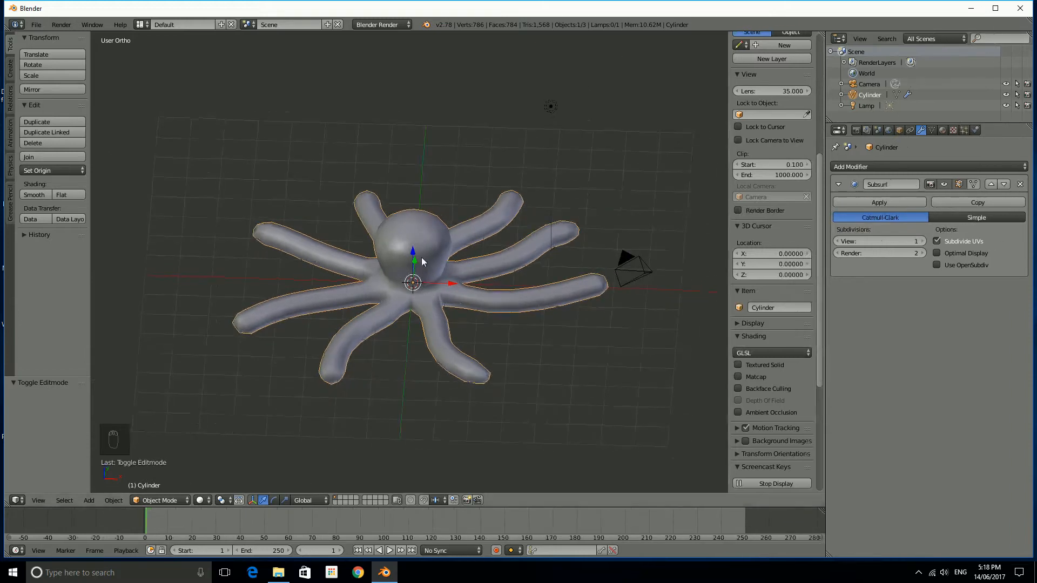
pyautogui.moveTo(552, 301)
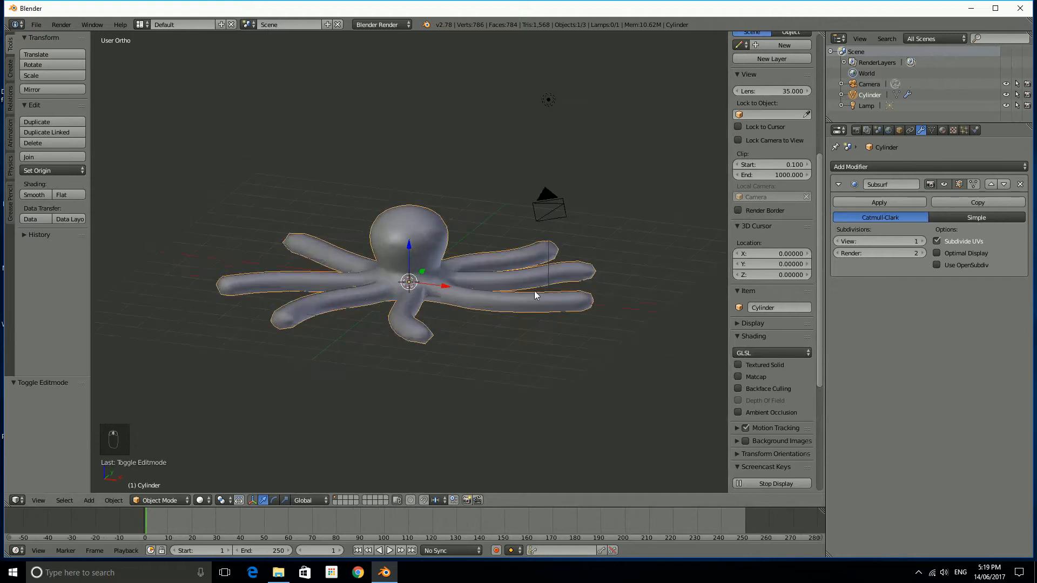
pyautogui.moveTo(443, 272)
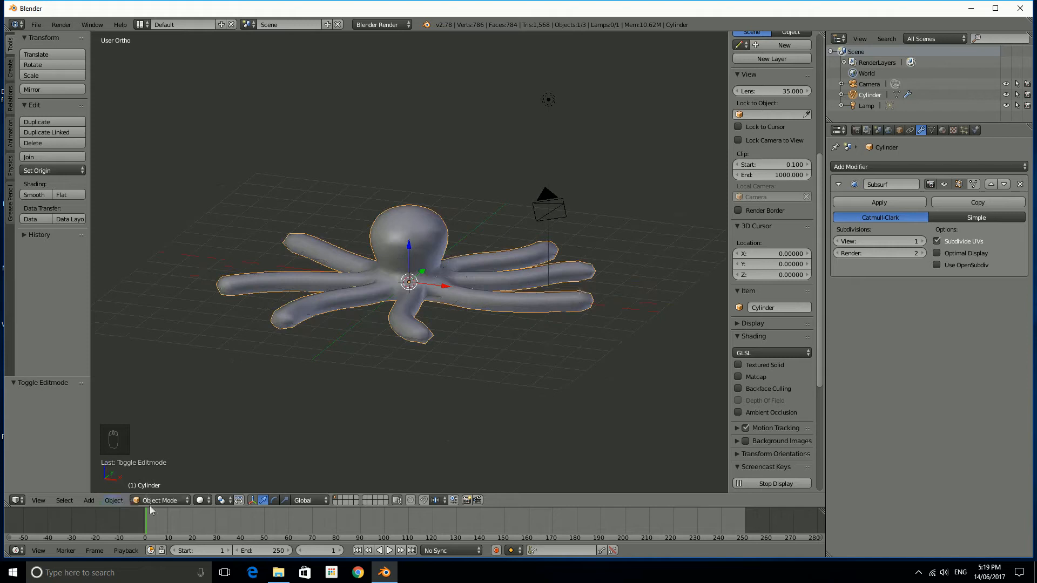
pyautogui.click(87, 500)
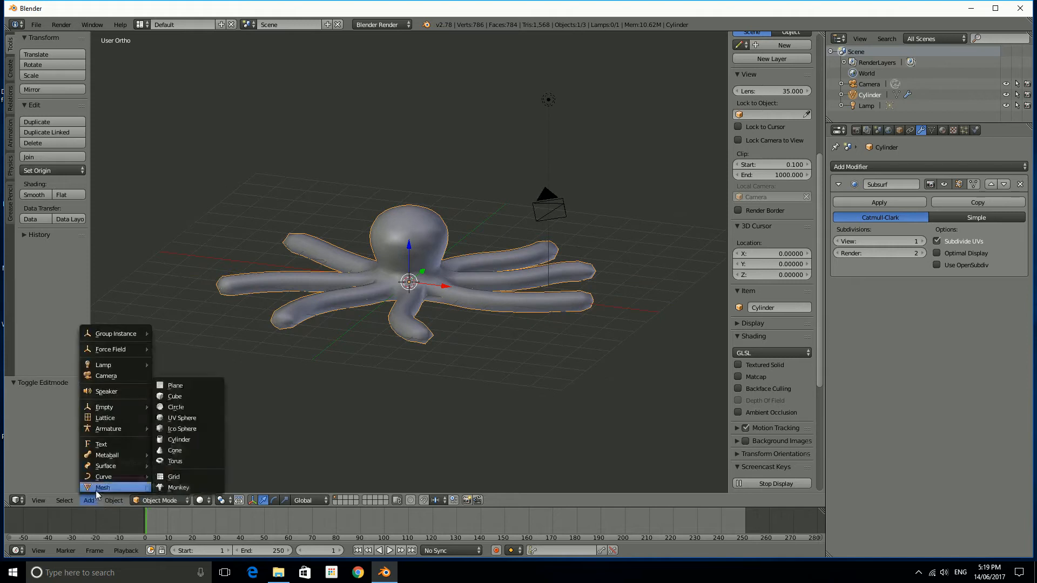